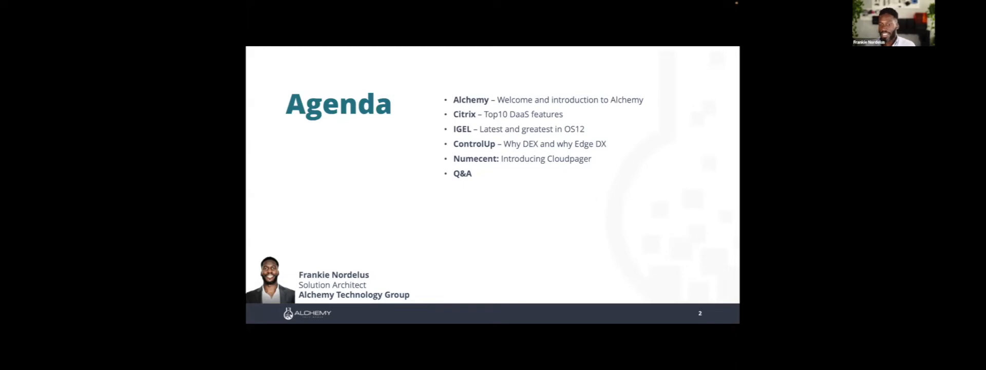
pyautogui.moveTo(276, 317)
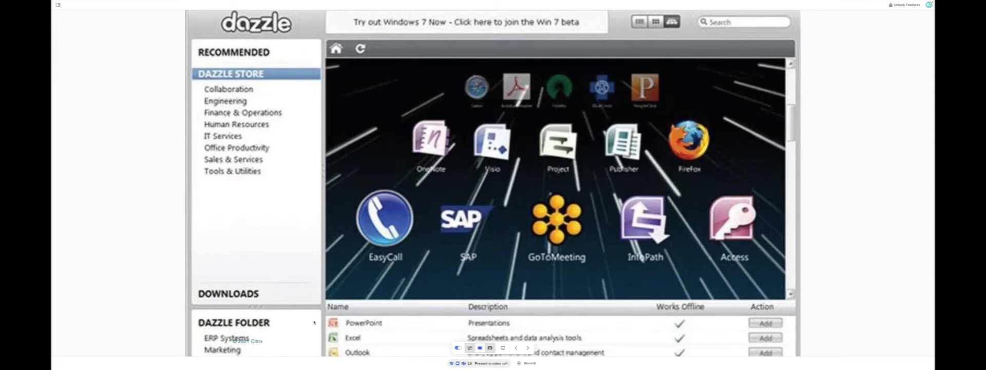
# - Scroll the shared presentation down to the Dazzle app store slide
pyautogui.scroll(-3)
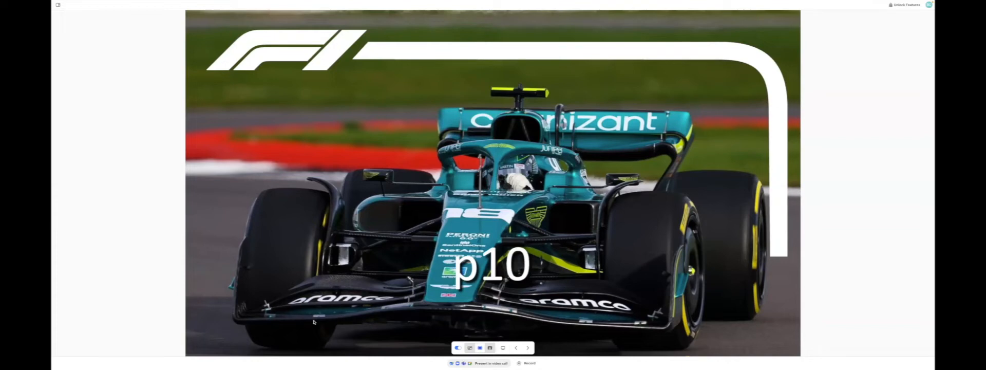
# - Advance from the p10 car slide into the Citrix licensing slides
pyautogui.scroll(-3)
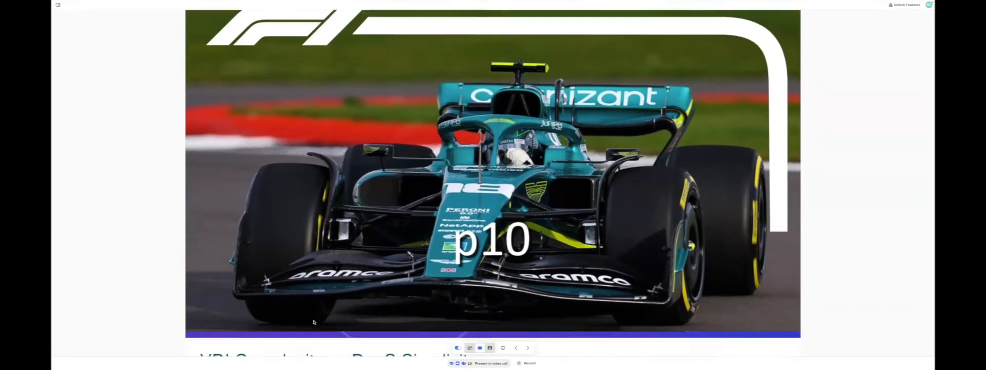
pyautogui.click(527, 347)
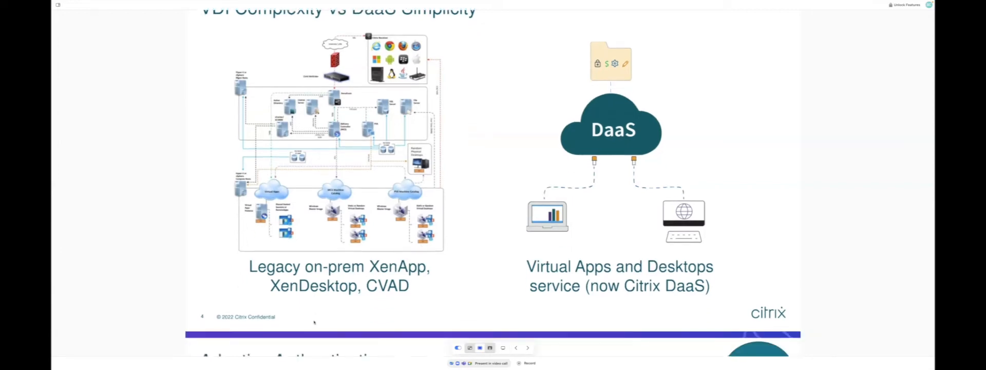
pyautogui.click(528, 347)
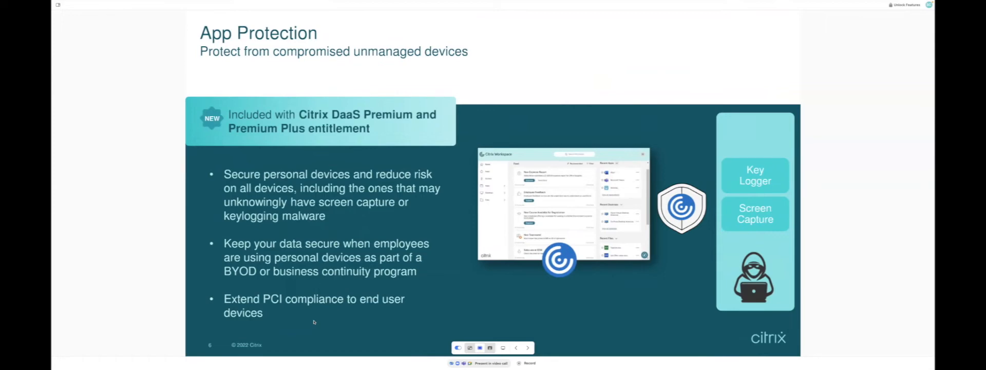
# - Move on through Cloud Provisioning with Hybrid Rights to the Service Continuity slide
pyautogui.scroll(-3)
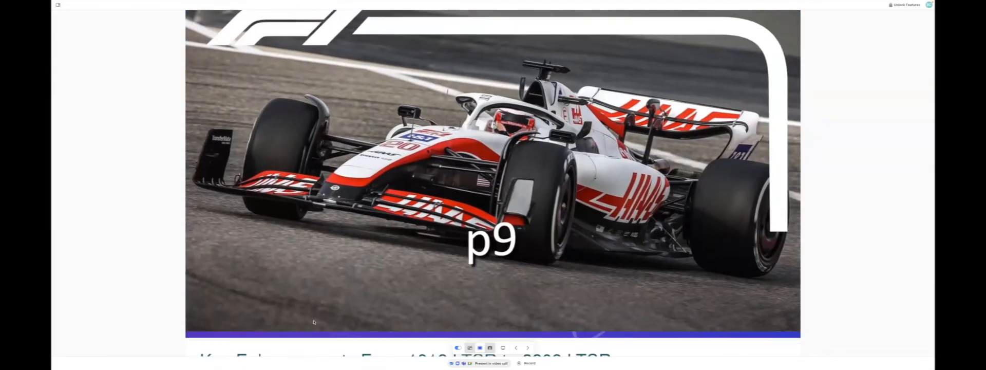
pyautogui.click(527, 348)
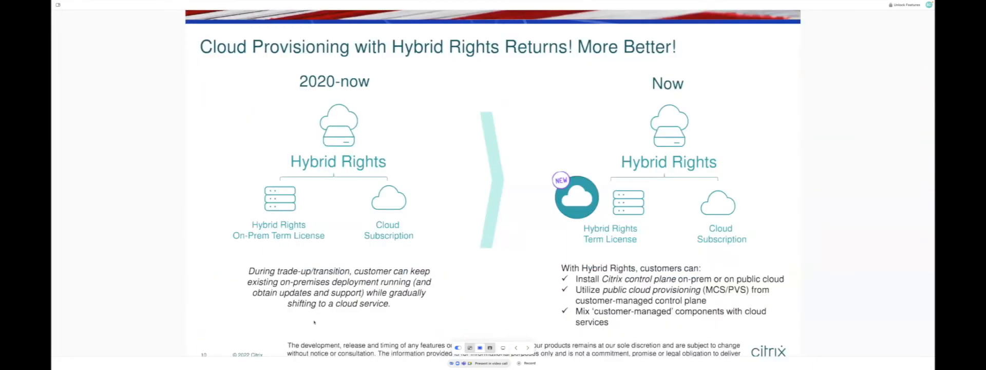
pyautogui.scroll(-3)
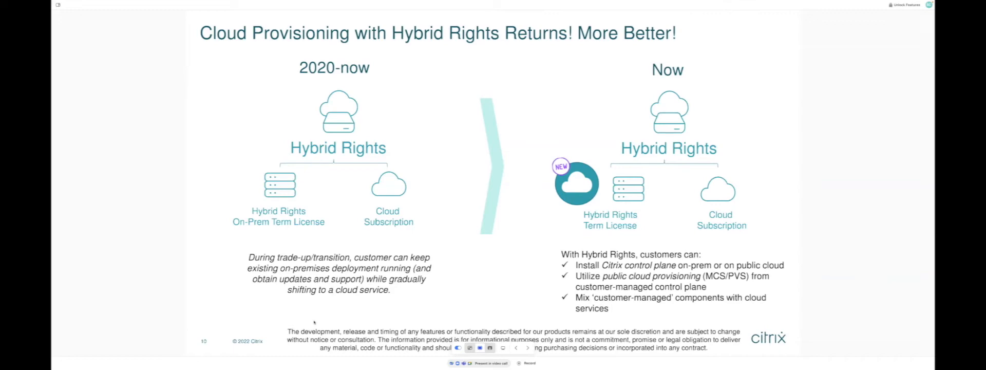
pyautogui.scroll(-3)
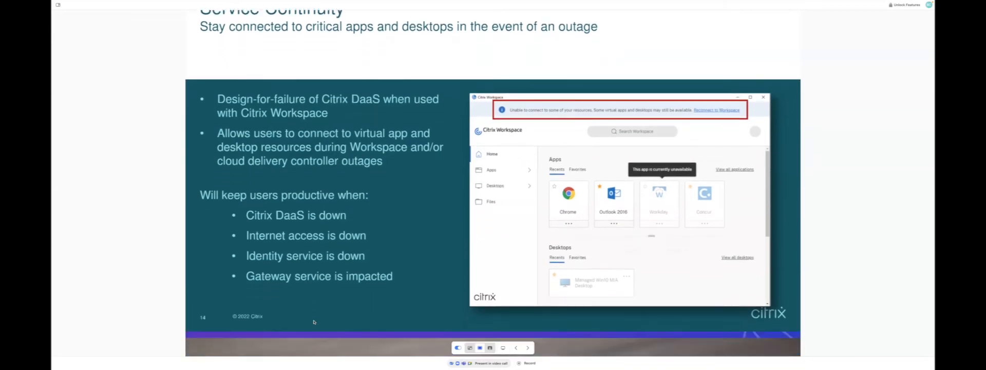
# - Advance to slide 15, Automated Configuration Tool, and on toward the PVS for cloud slide
pyautogui.click(527, 347)
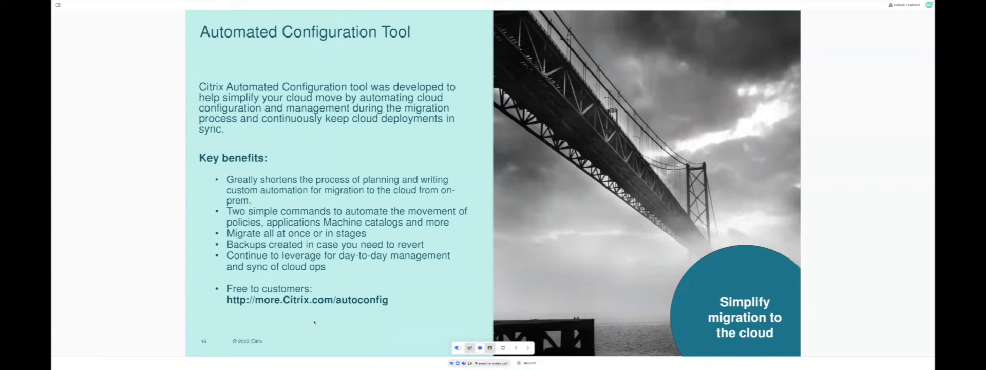
pyautogui.scroll(-3)
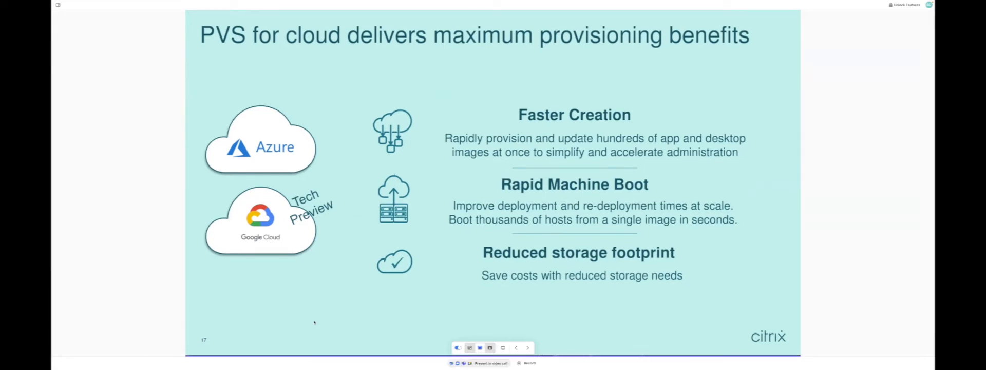
# - Advance from the PVS for cloud slide to the Image Portability slide
pyautogui.click(528, 347)
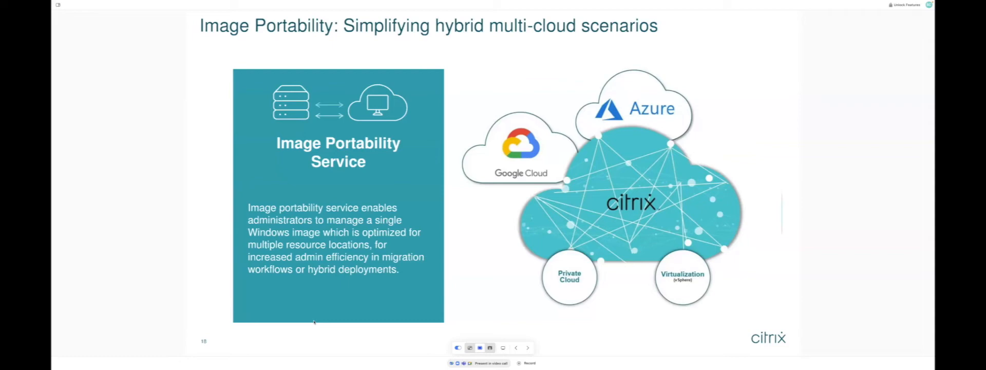
# - Scroll on from Image Portability toward the HDX user experience slide
pyautogui.scroll(-3)
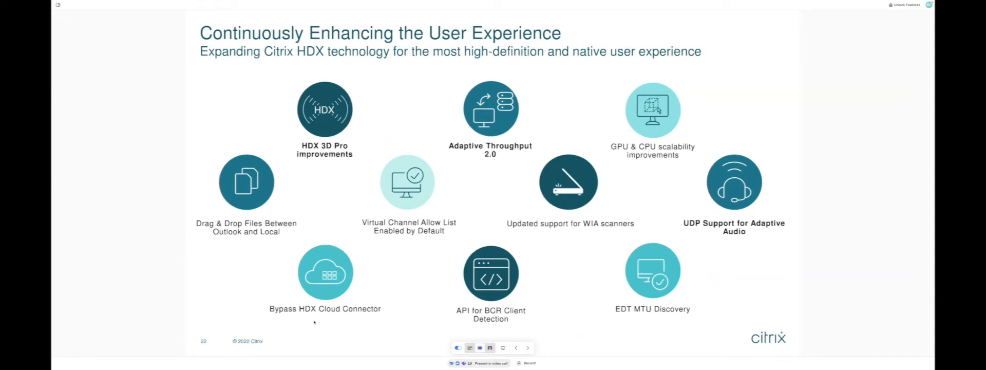
# - Scroll past slide 22 on HDX enhancements to the p2 race car slide
pyautogui.scroll(-3)
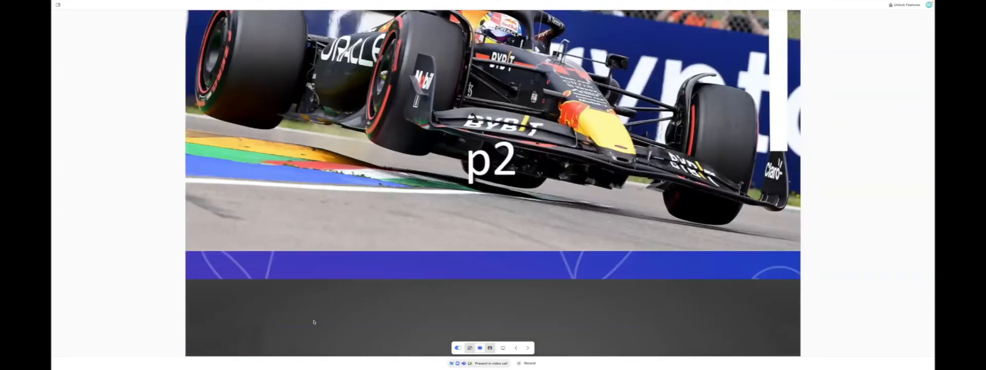
# - Move from the race car slide to Citrix + Microsoft joint solutions, then the ControlUp dashboard
pyautogui.click(527, 347)
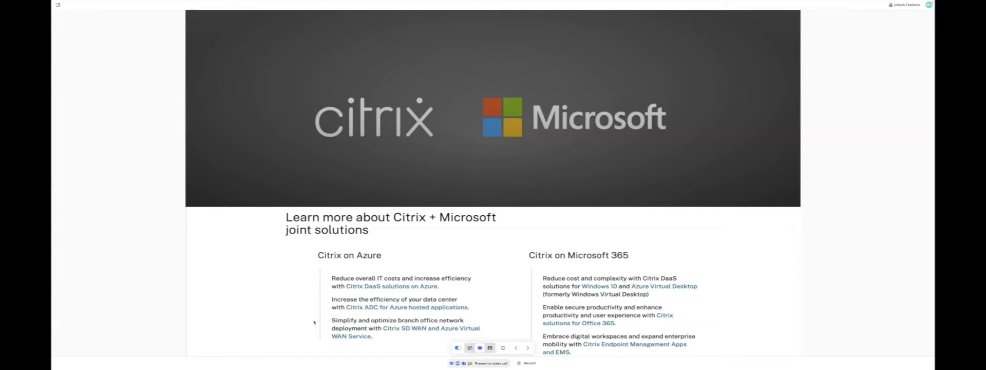
pyautogui.scroll(-3)
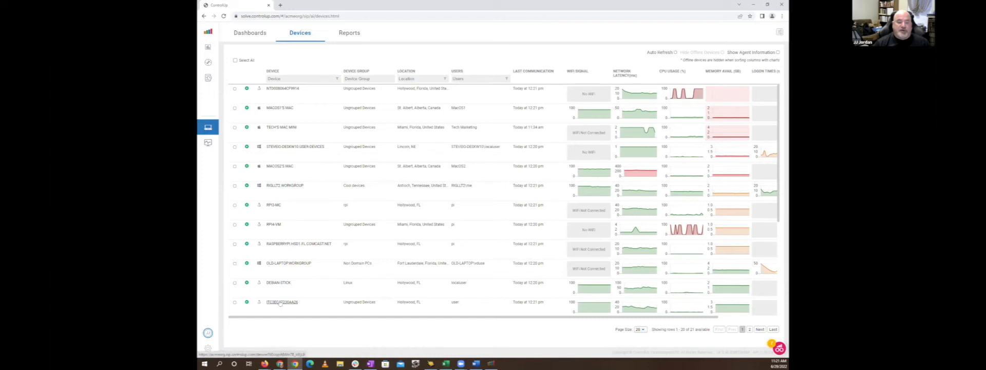
pyautogui.moveTo(283, 302)
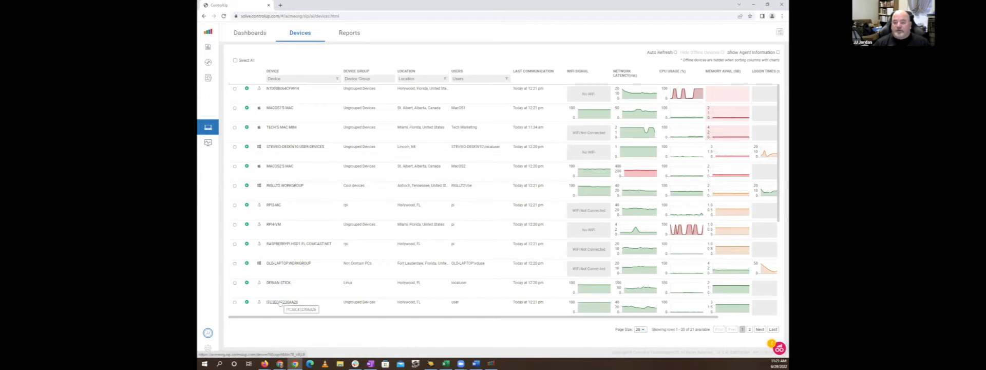
# - Show the Hollywood, FL device's Performance details down to its Network Latency charts
pyautogui.click(281, 301)
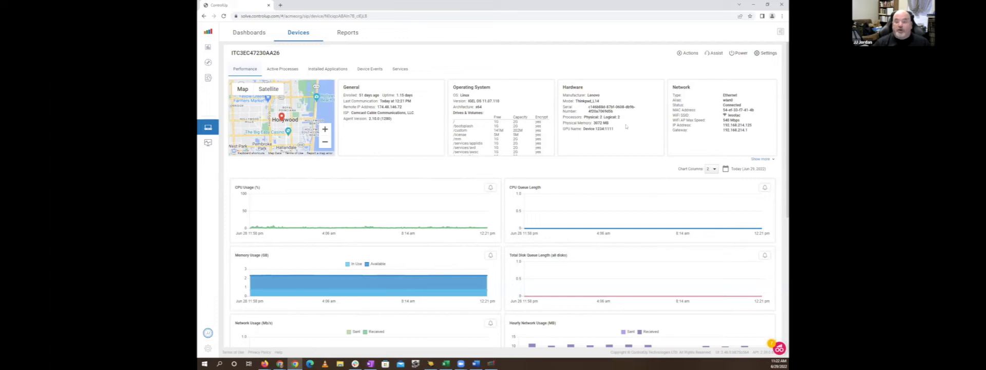
pyautogui.moveTo(475, 216)
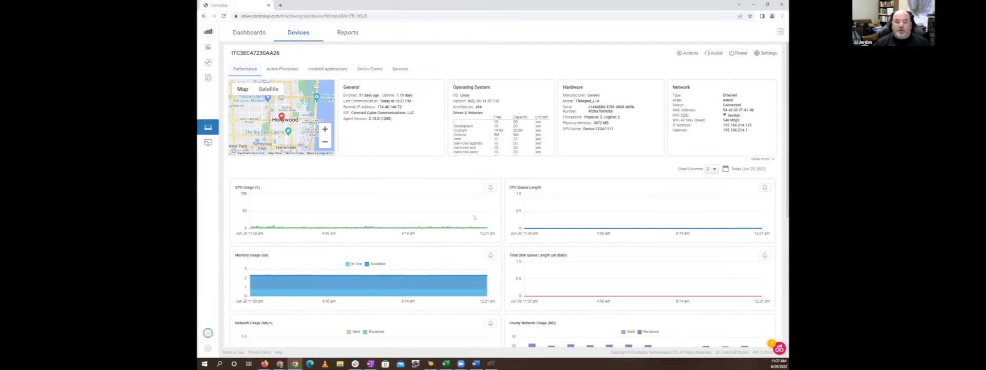
pyautogui.scroll(-3)
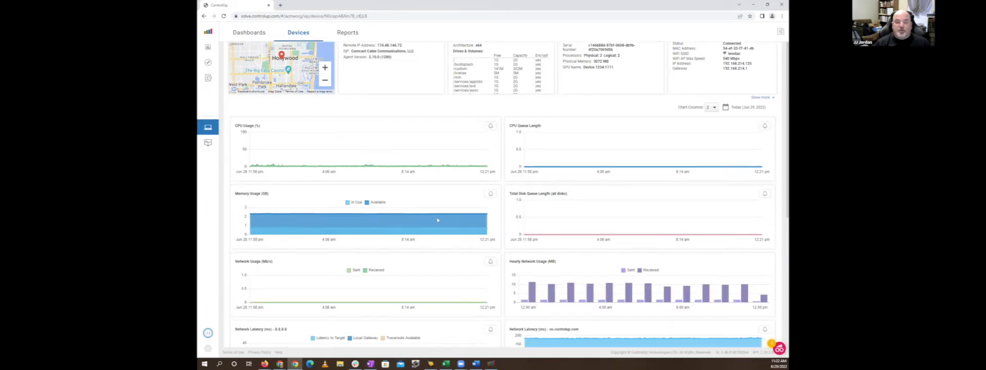
pyautogui.scroll(-3)
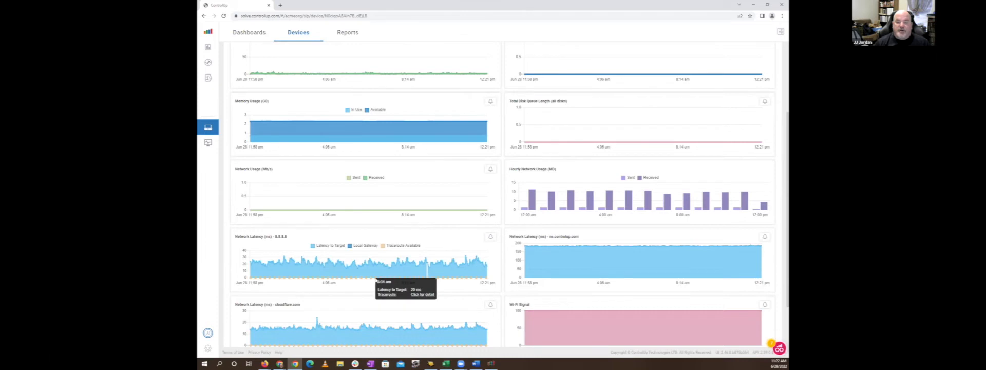
pyautogui.click(426, 295)
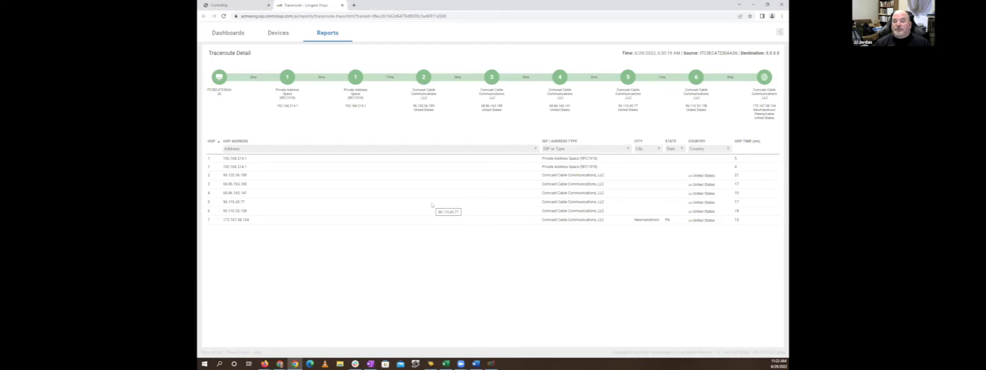
pyautogui.moveTo(456, 96)
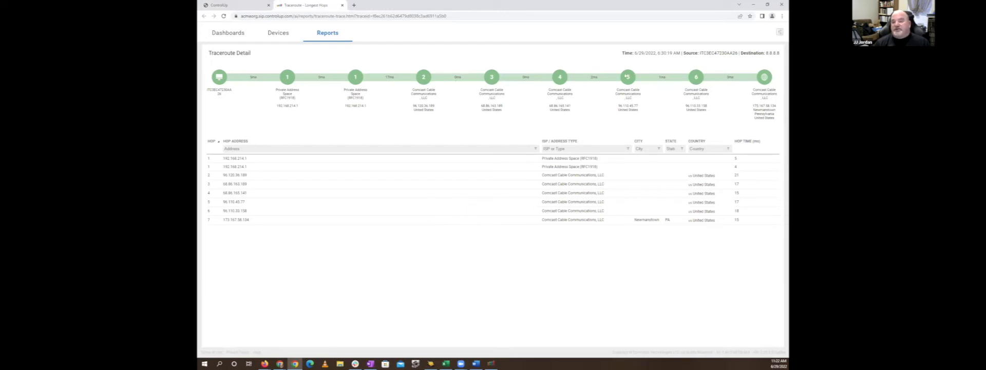
pyautogui.click(298, 31)
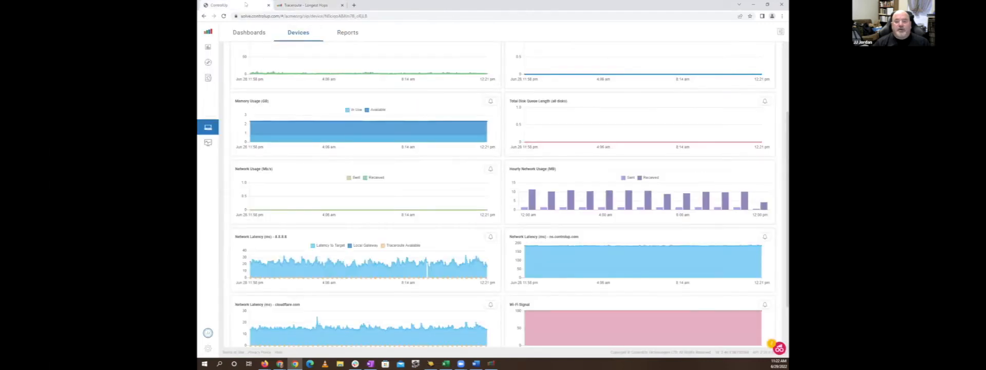
pyautogui.scroll(-3)
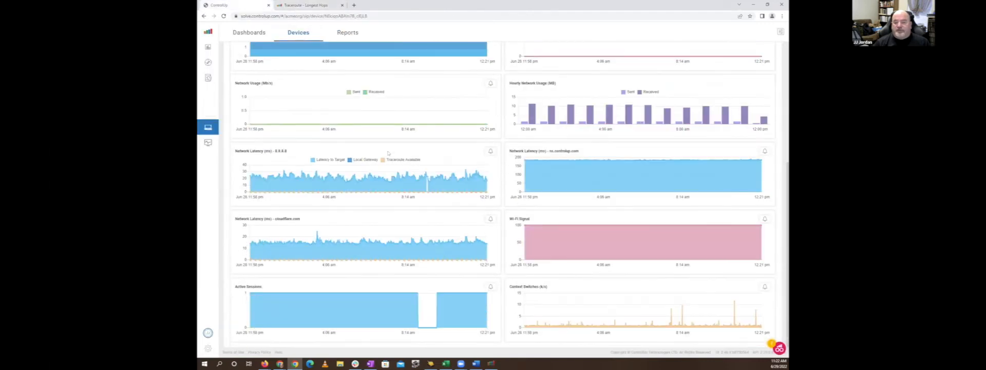
pyautogui.moveTo(592, 231)
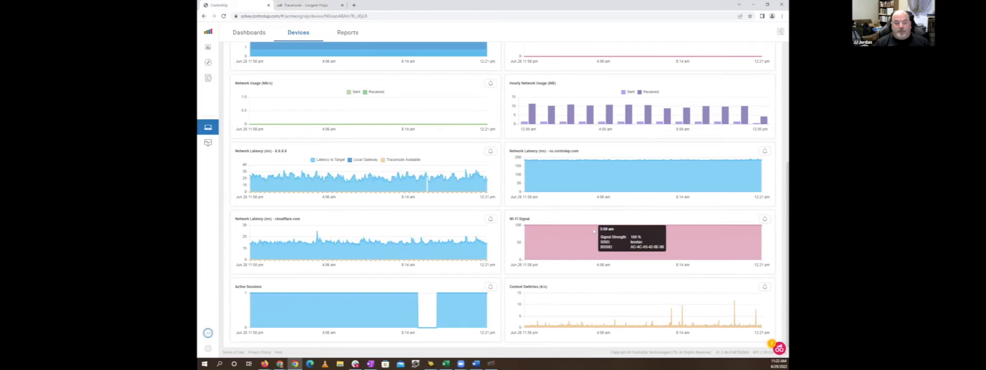
pyautogui.scroll(3)
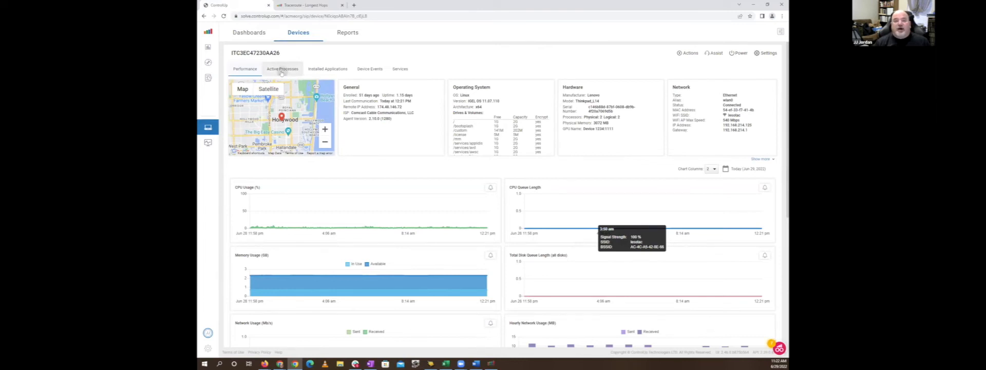
# - Show the Active Processes list for the Linux device with path, PID, CPU and memory
pyautogui.click(282, 68)
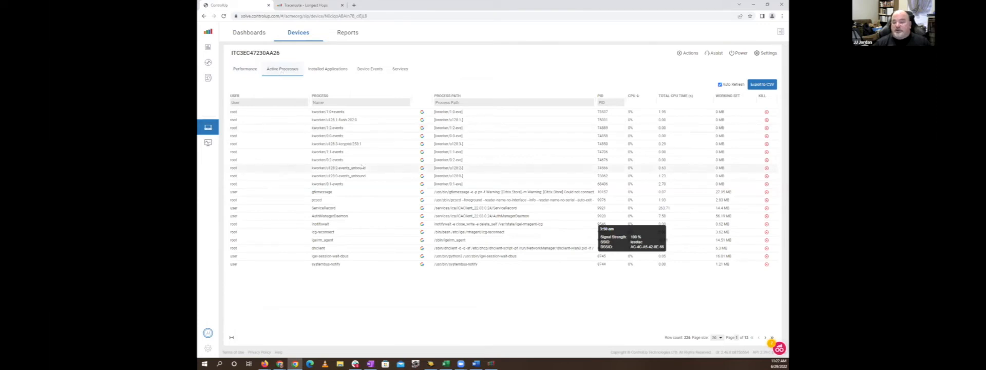
pyautogui.moveTo(638, 105)
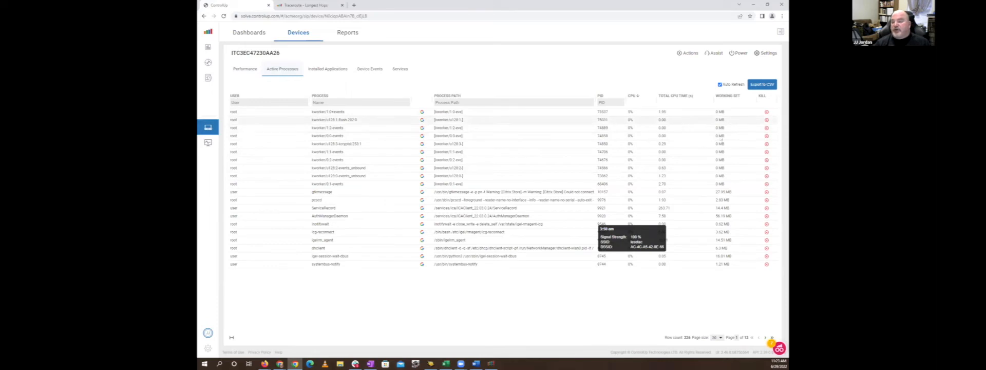
pyautogui.moveTo(767, 120)
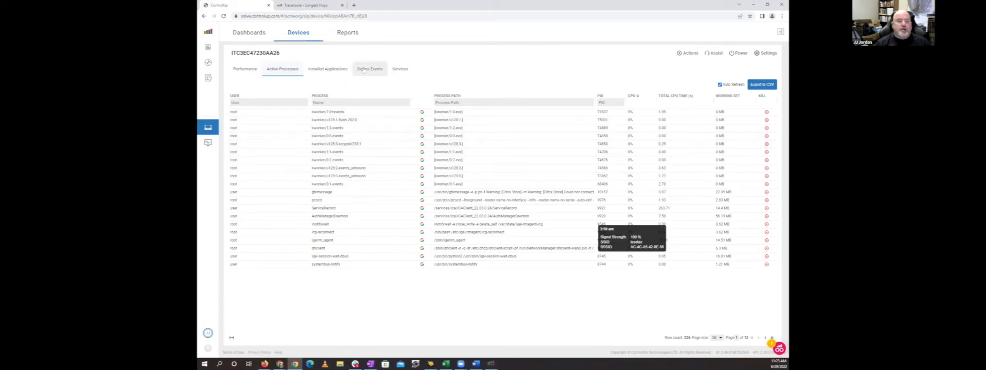
# - List the device's Installed Applications and bring up its custom Actions menu
pyautogui.click(327, 69)
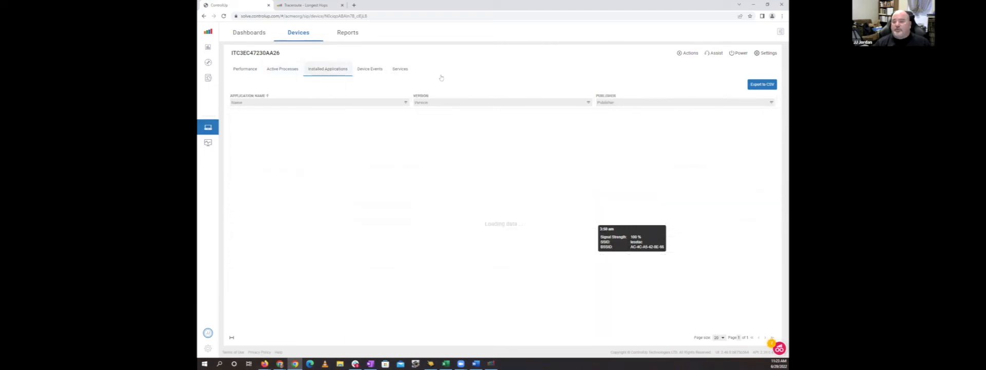
pyautogui.click(690, 52)
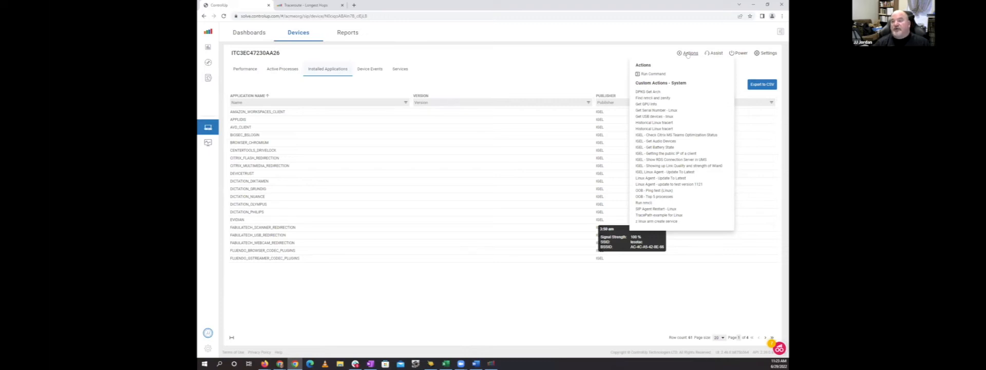
# - Open the Windows 10 Dell desktop device to view its Performance charts
pyautogui.click(716, 53)
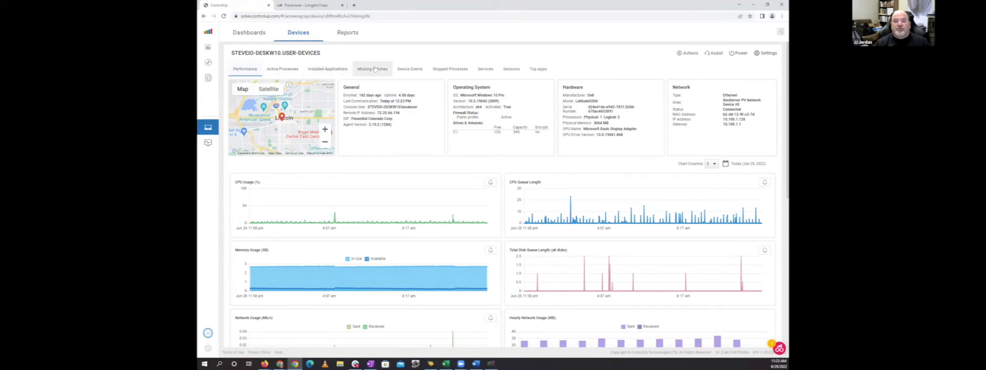
pyautogui.click(372, 68)
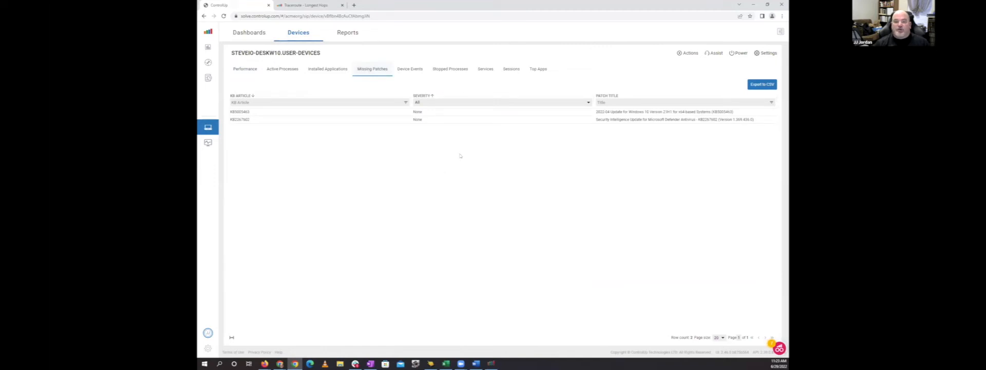
pyautogui.click(485, 69)
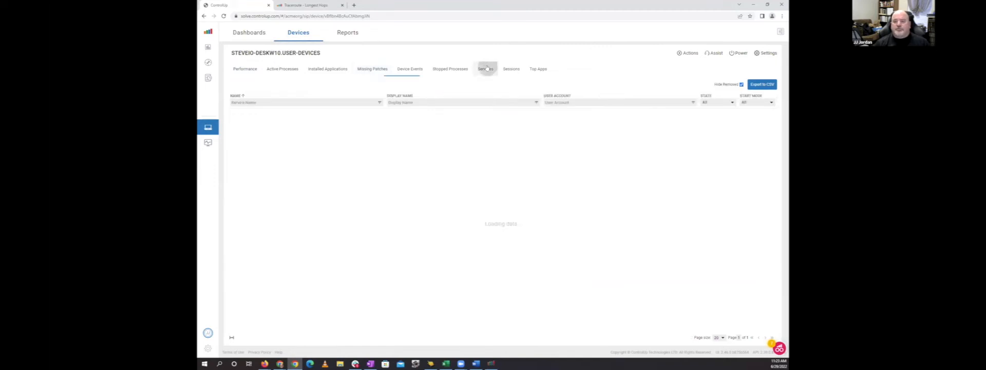
pyautogui.click(485, 68)
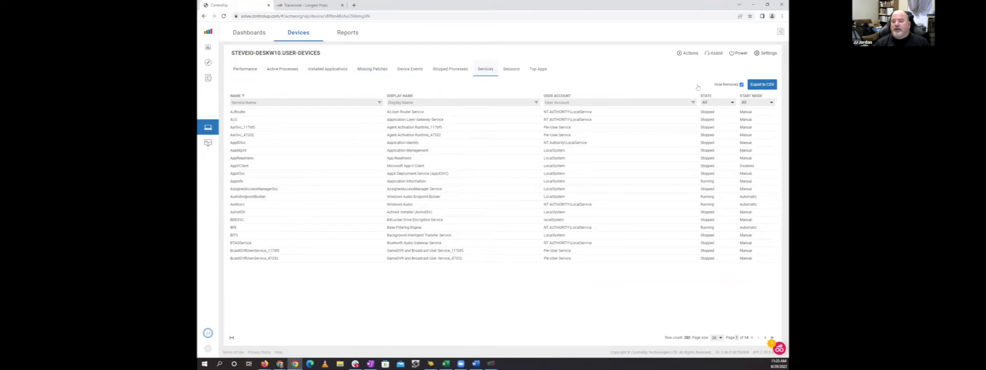
pyautogui.click(688, 52)
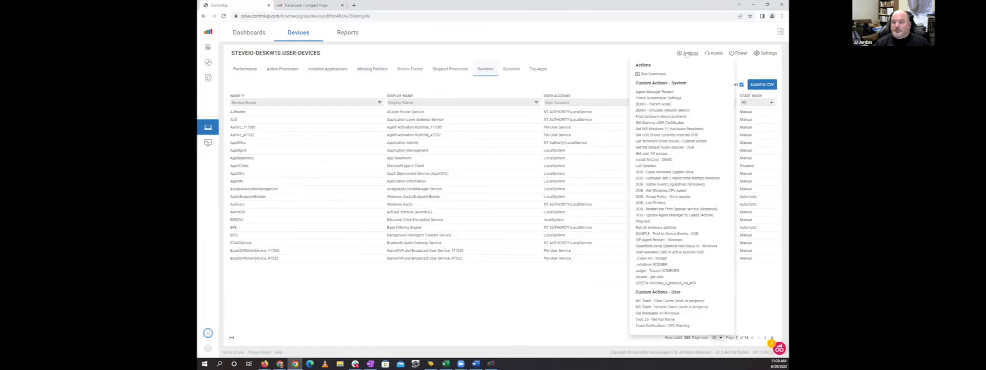
pyautogui.click(715, 52)
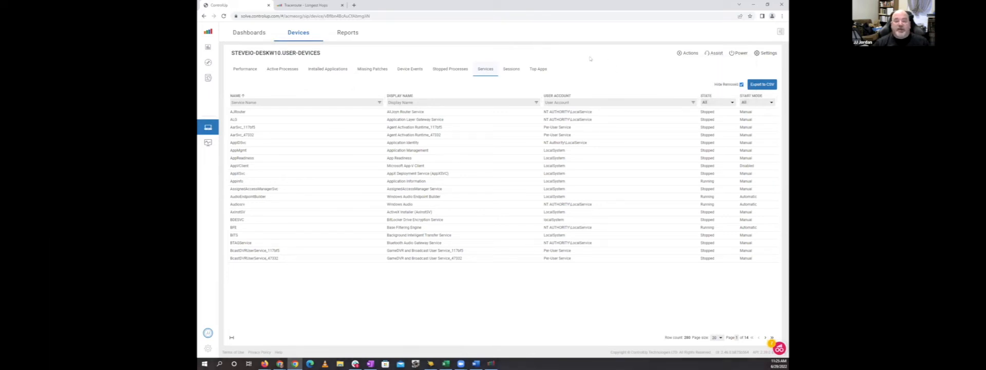
pyautogui.moveTo(570, 34)
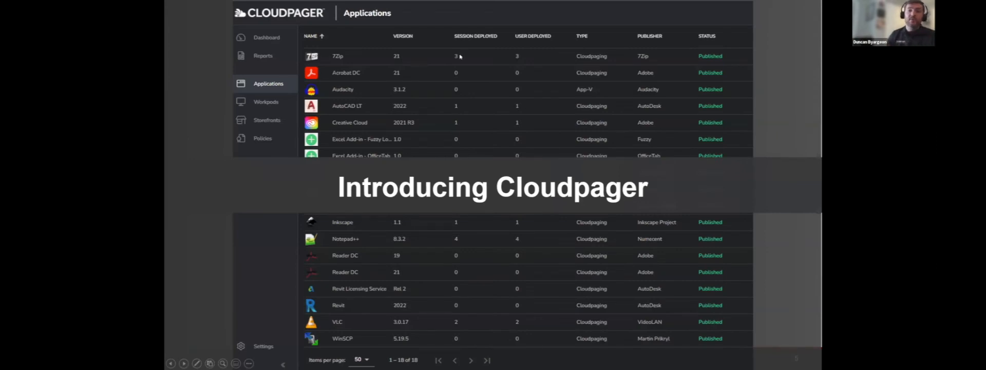
pyautogui.moveTo(383, 4)
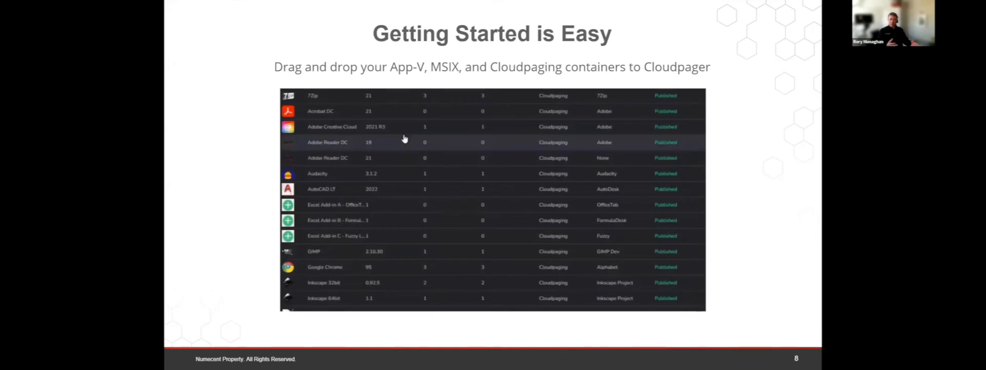
pyautogui.scroll(-3)
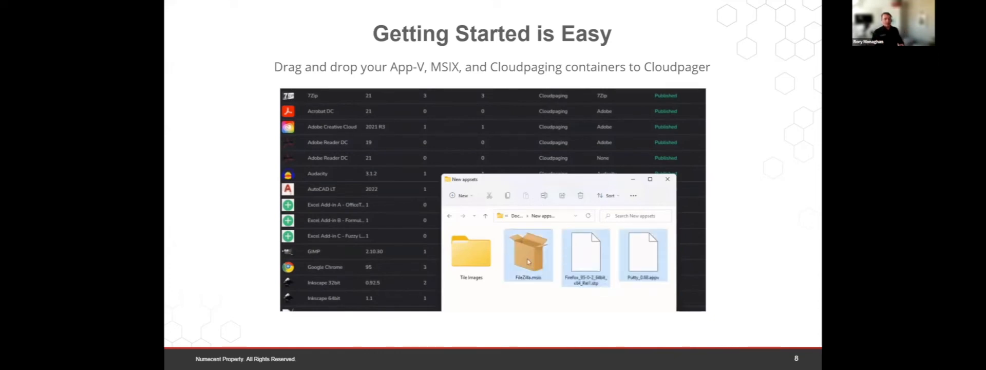
pyautogui.click(668, 179)
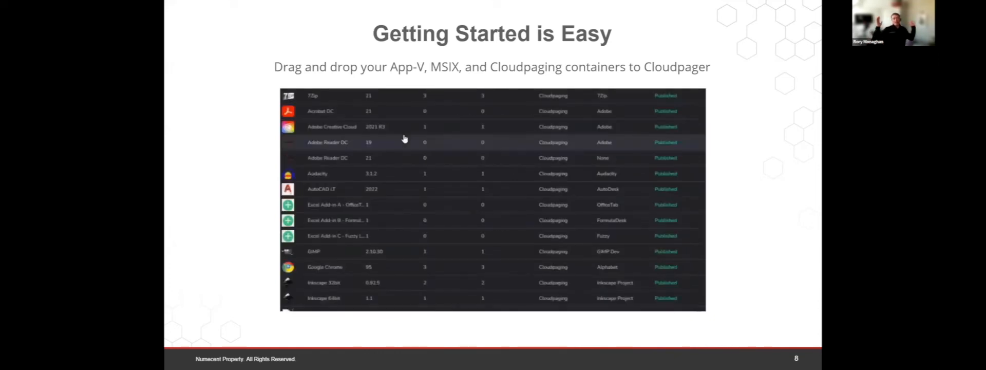
pyautogui.scroll(-3)
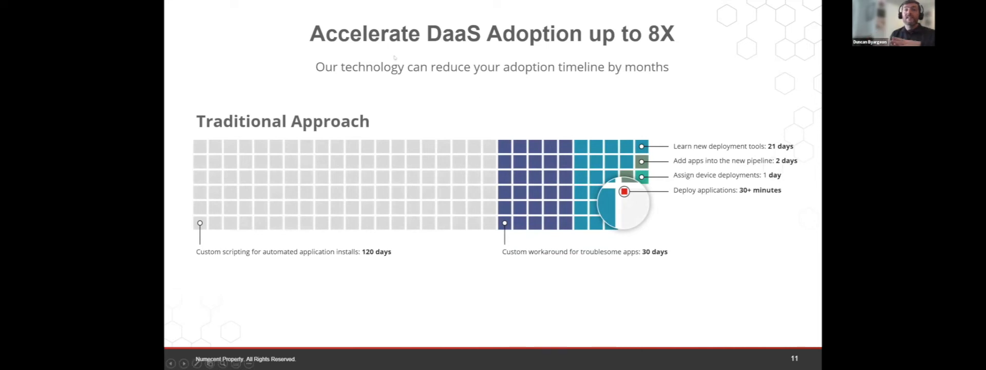
pyautogui.moveTo(567, 117)
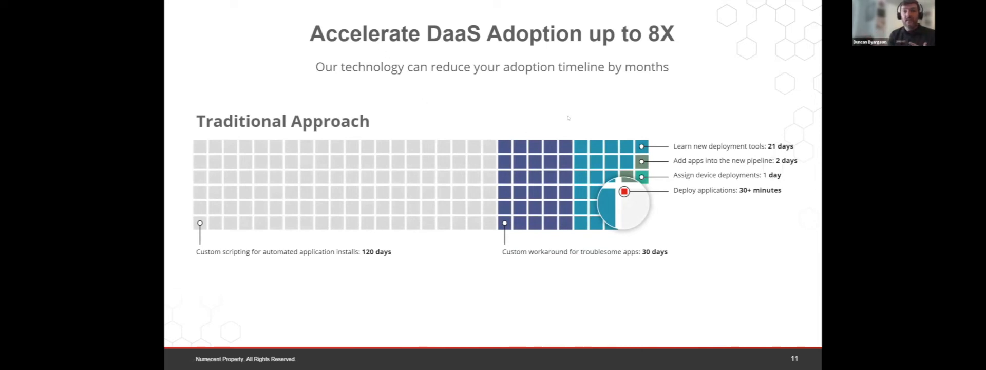